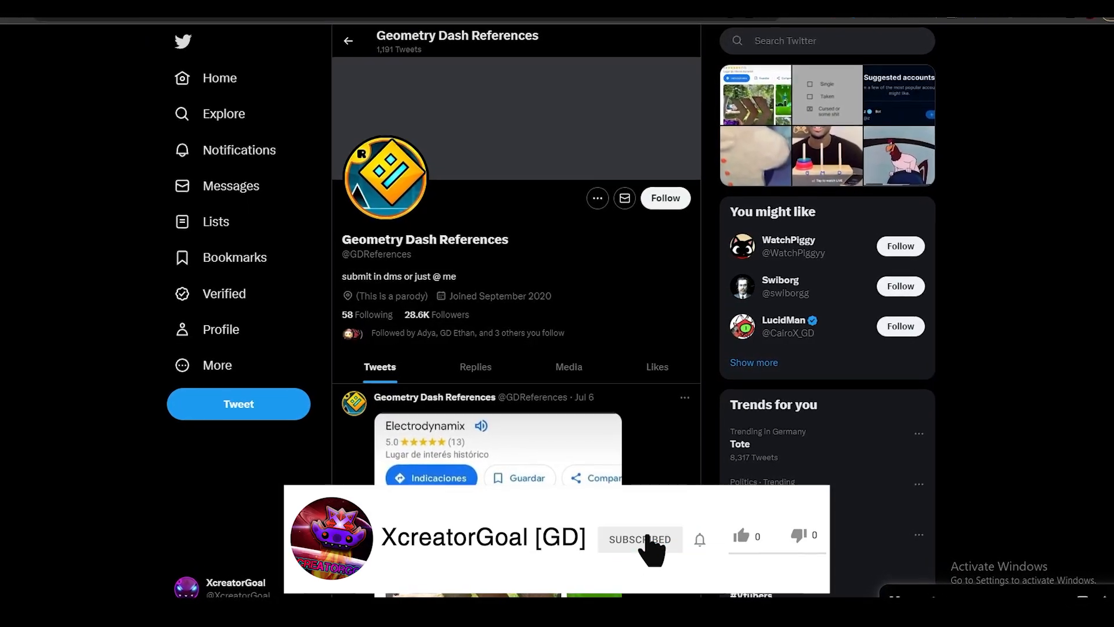
Step: Move down past the Jul 4 and Jul 2 posts and play the Jun 30 gingerbread video with sound adjusted
click(699, 540)
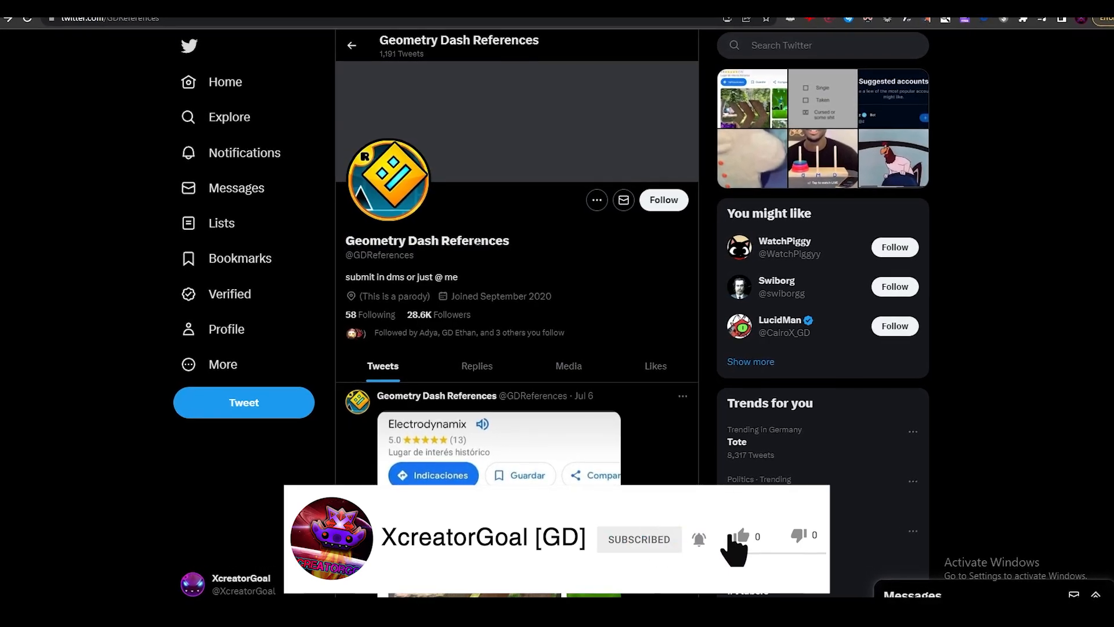
click(743, 537)
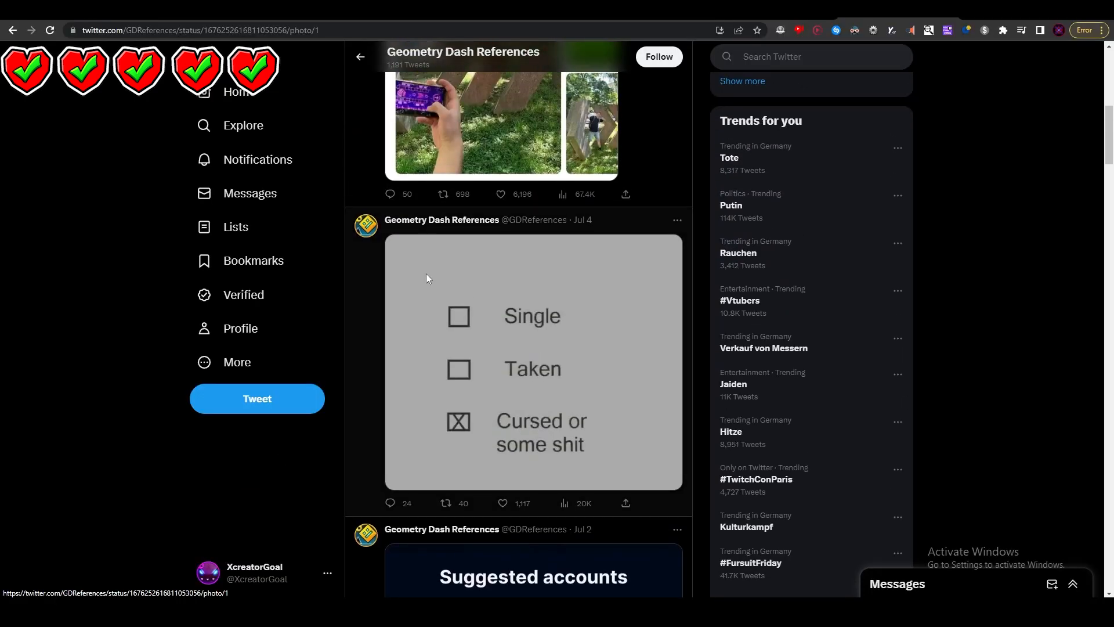
click(532, 362)
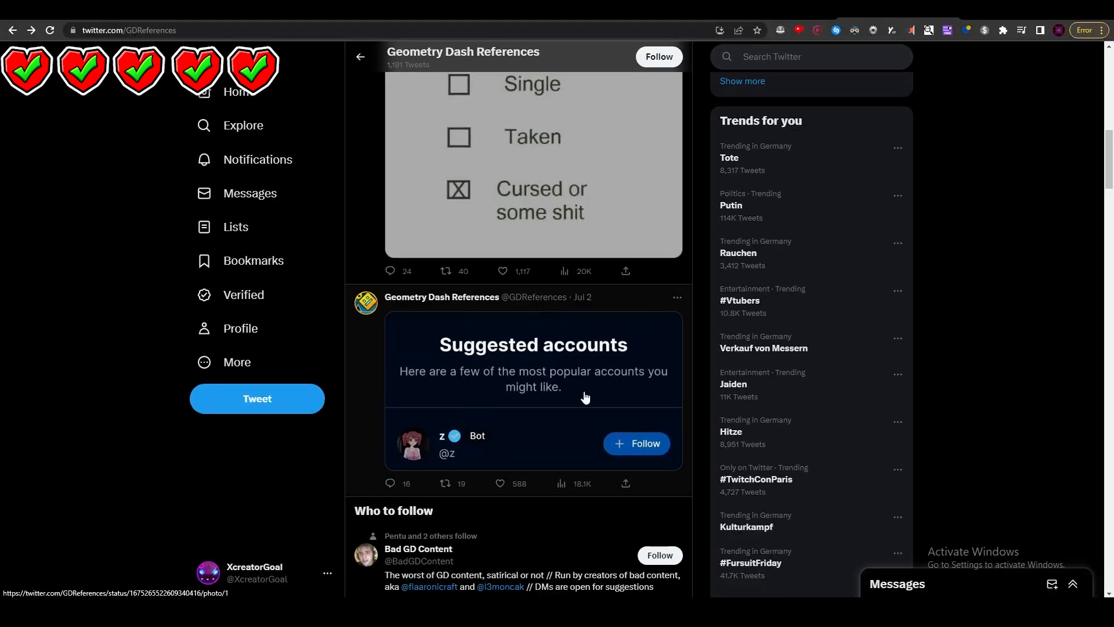
mouse_move(451, 450)
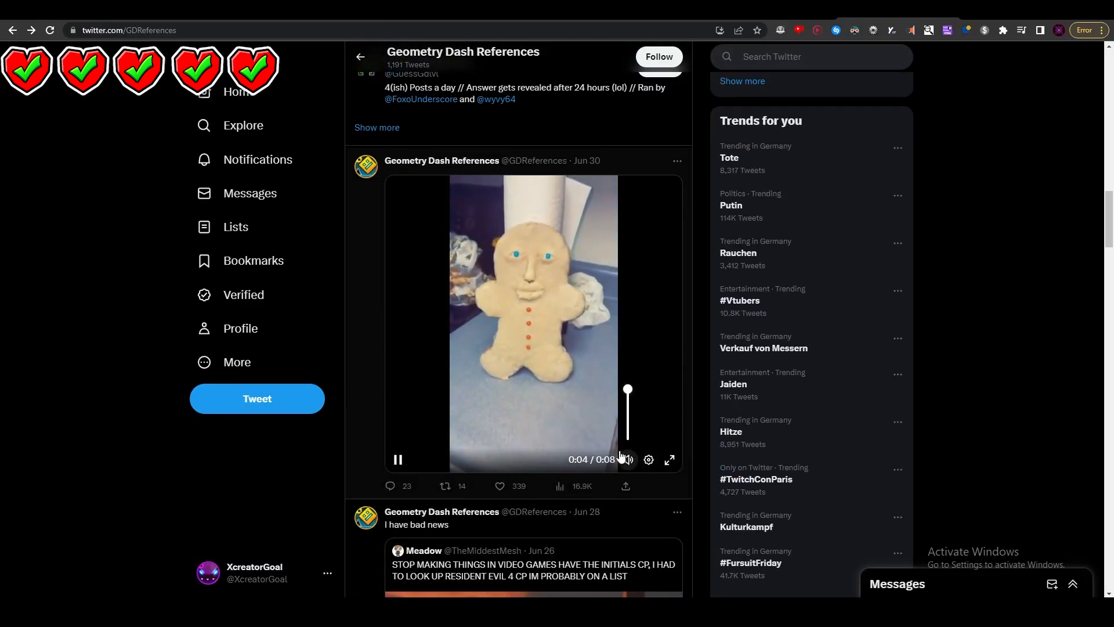
click(669, 459)
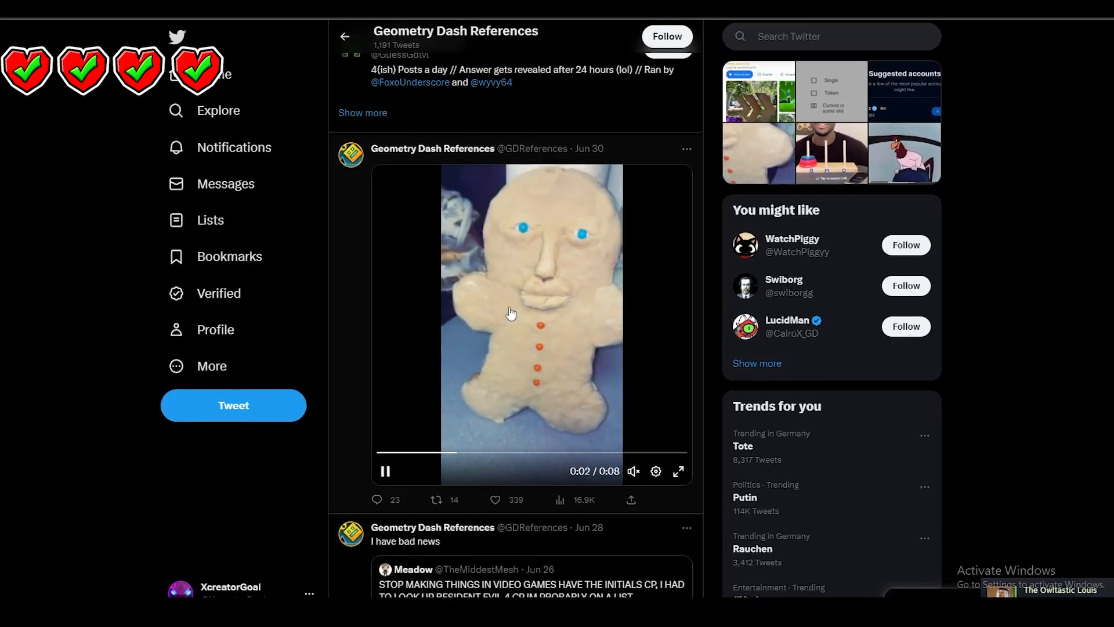
Step: View the quoted Husband To All 'demon Insane' post and its replies, then return to the feed
scroll(down, 3)
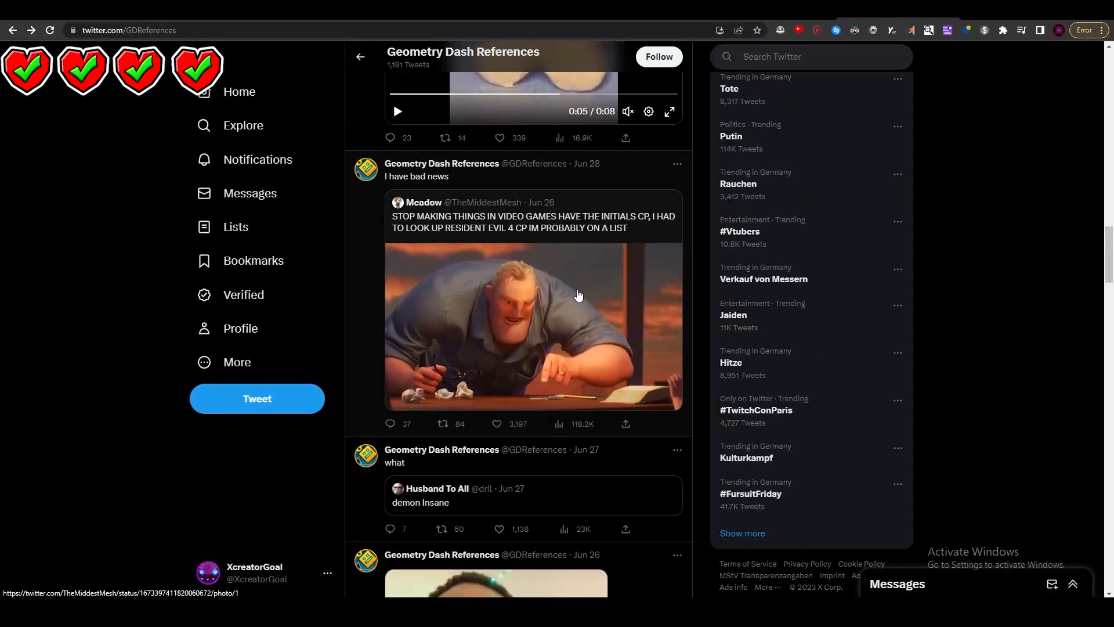
mouse_move(548, 261)
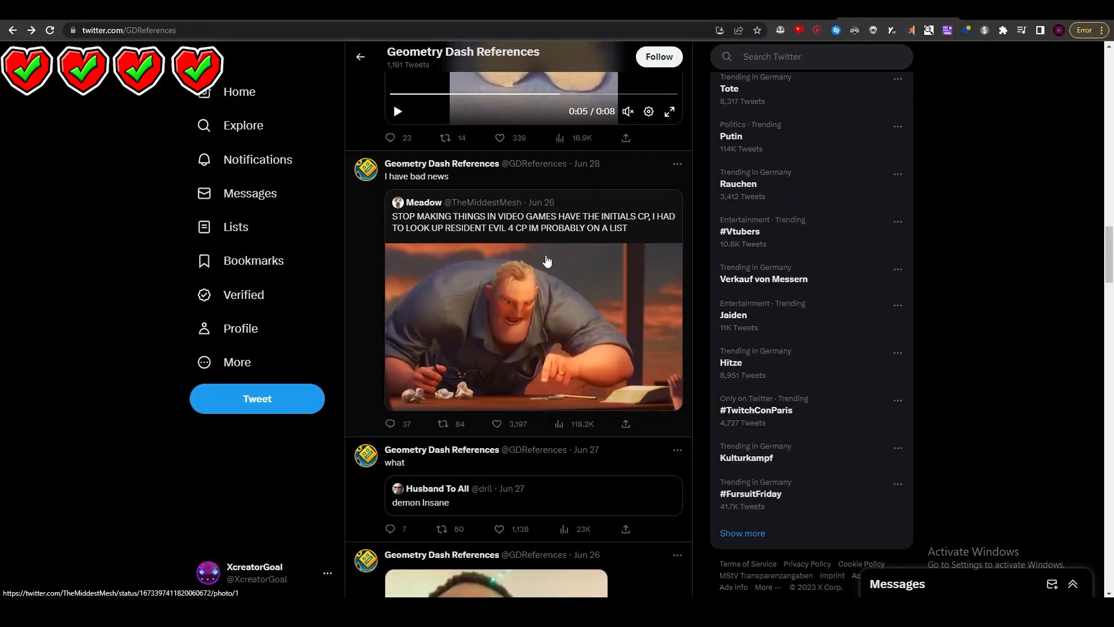
mouse_move(503, 248)
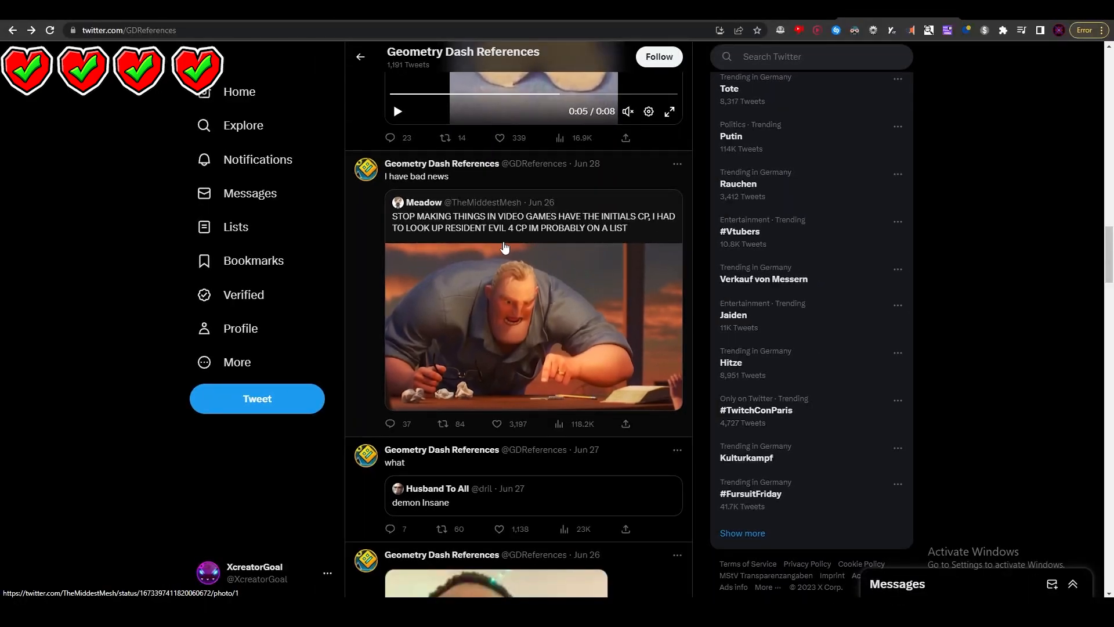
scroll(down, 3)
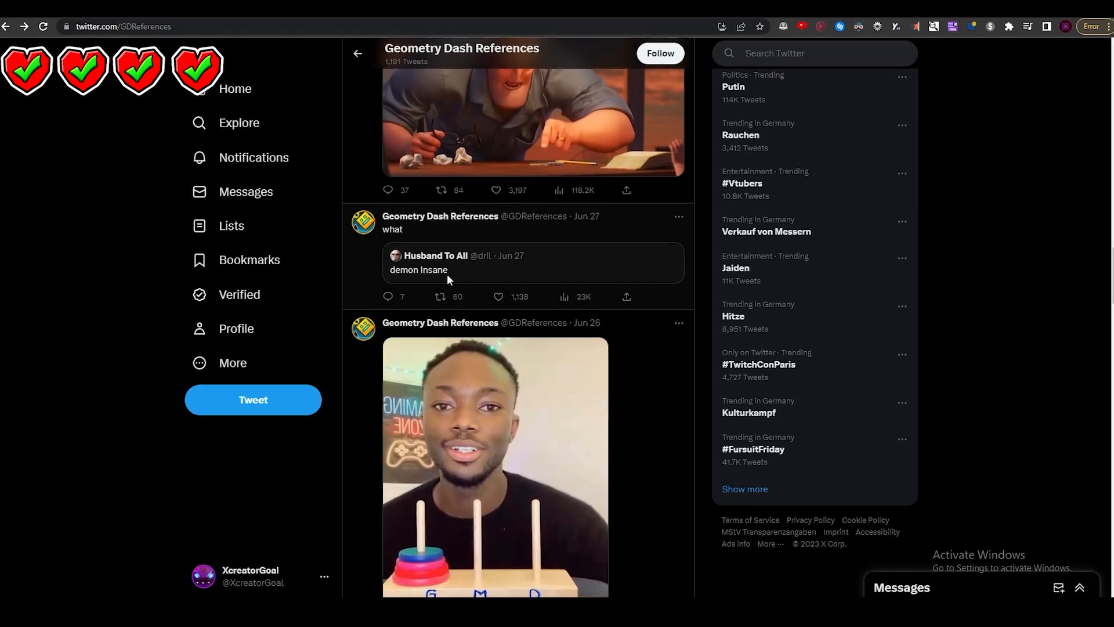
click(433, 256)
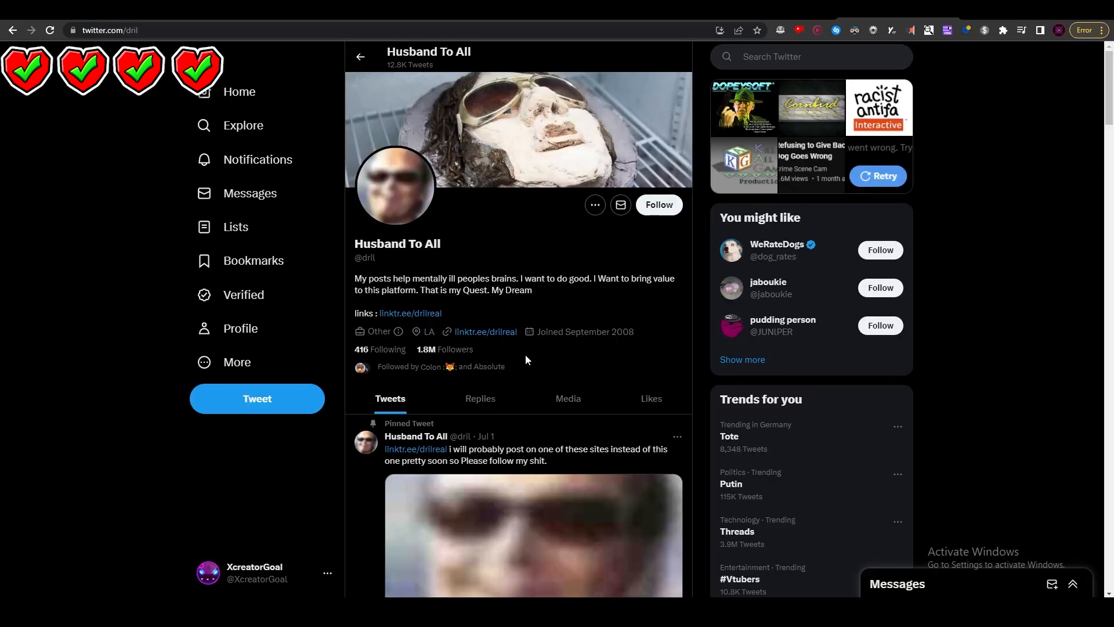
click(533, 530)
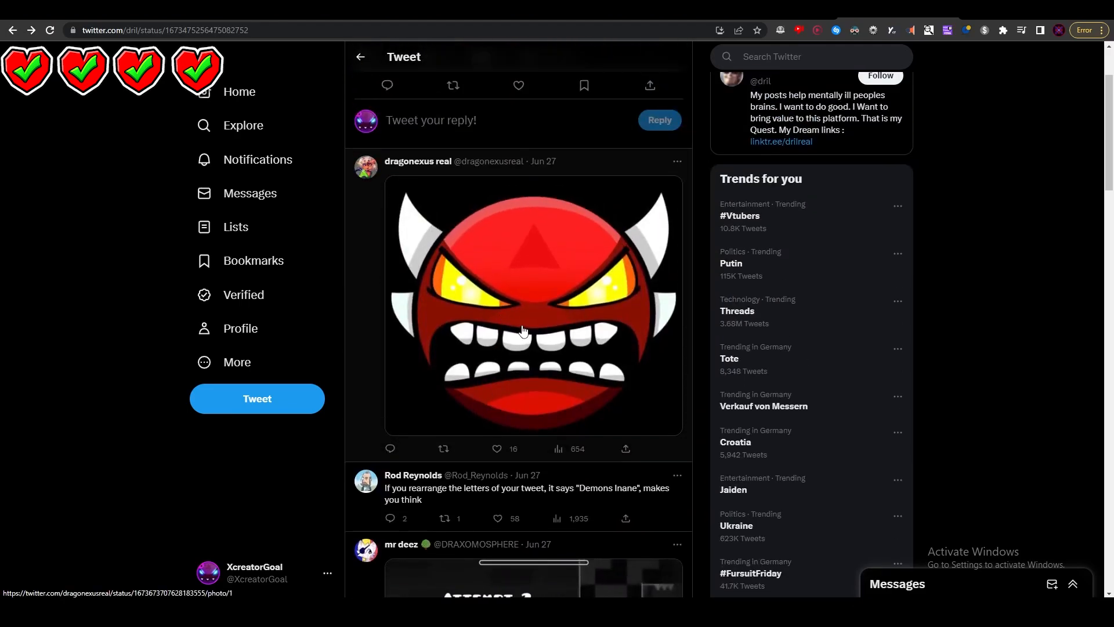
scroll(down, 3)
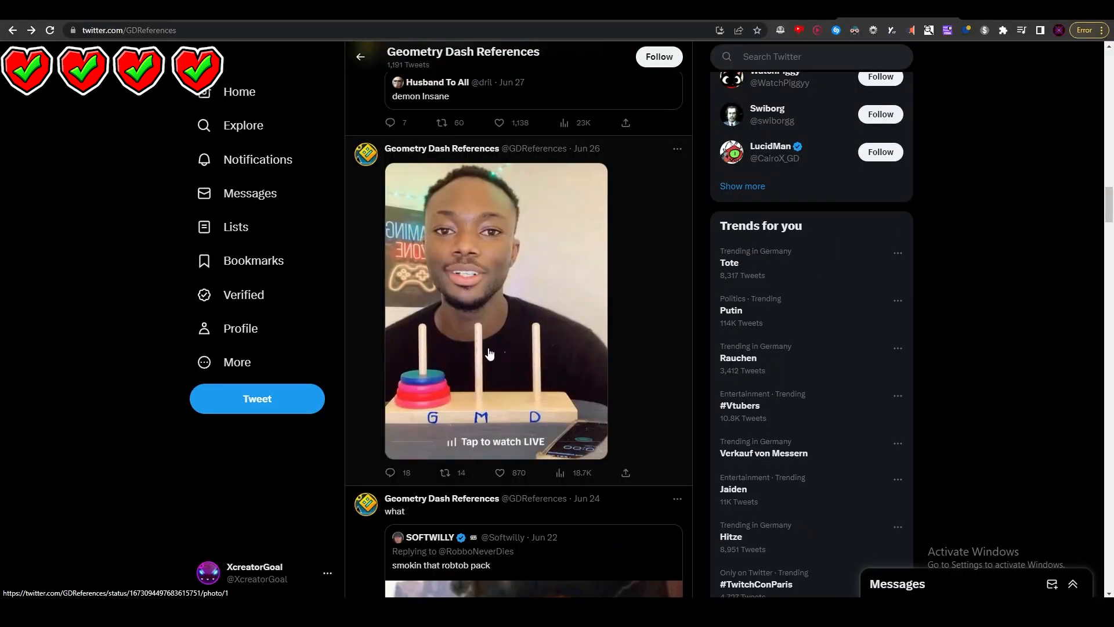
Step: View the quoted SOFTWILLY 'smokin that robtob pack' post and look up robtob pack images on Google
click(489, 352)
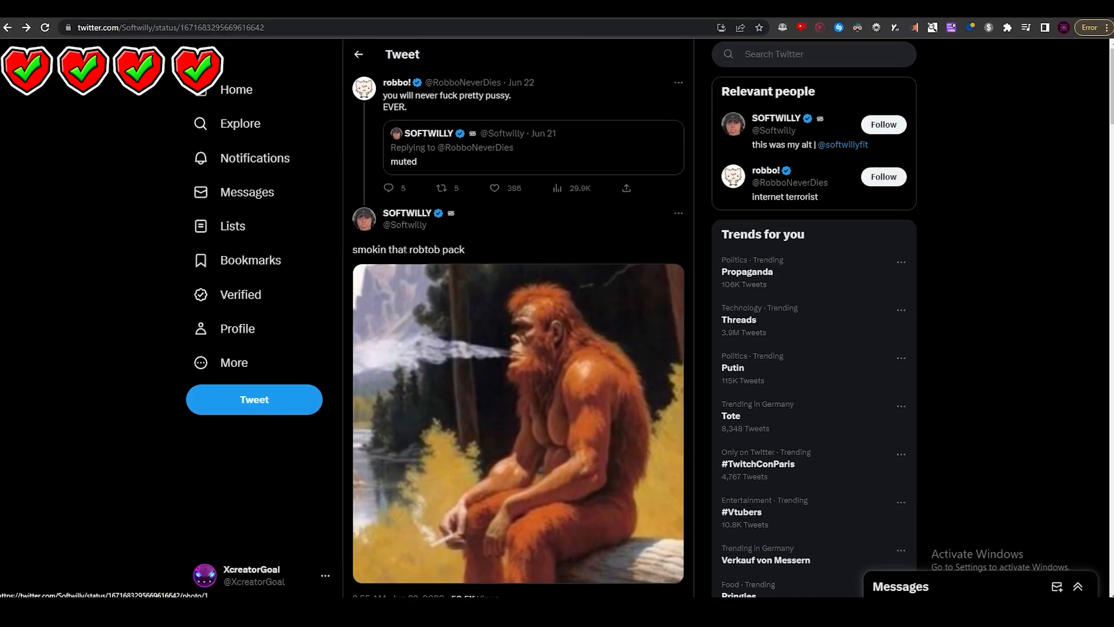
double_click(430, 249)
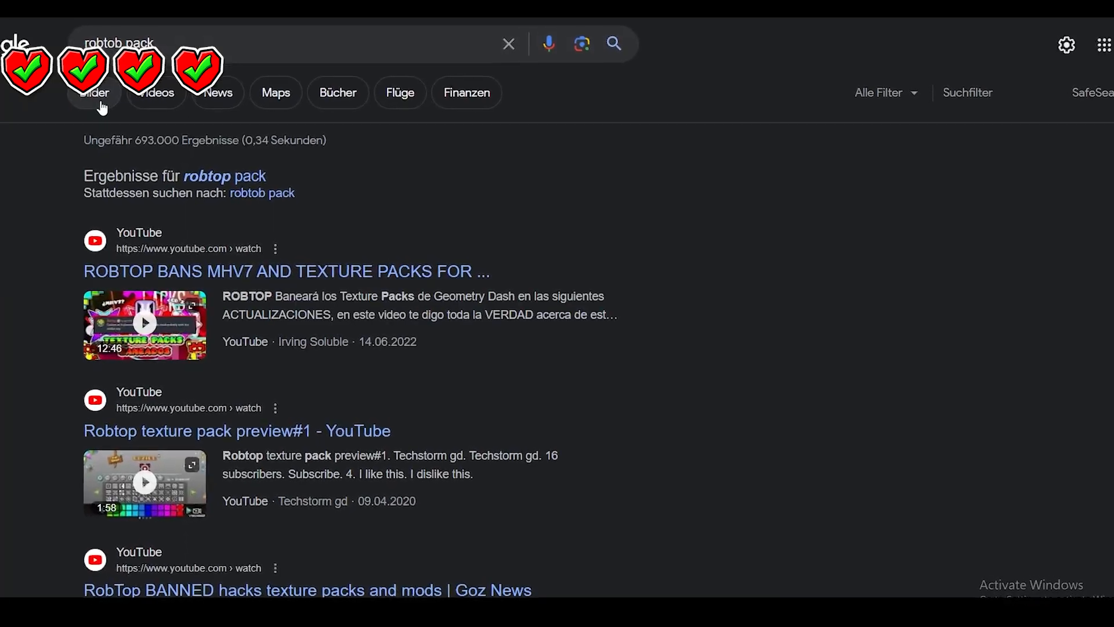
click(96, 92)
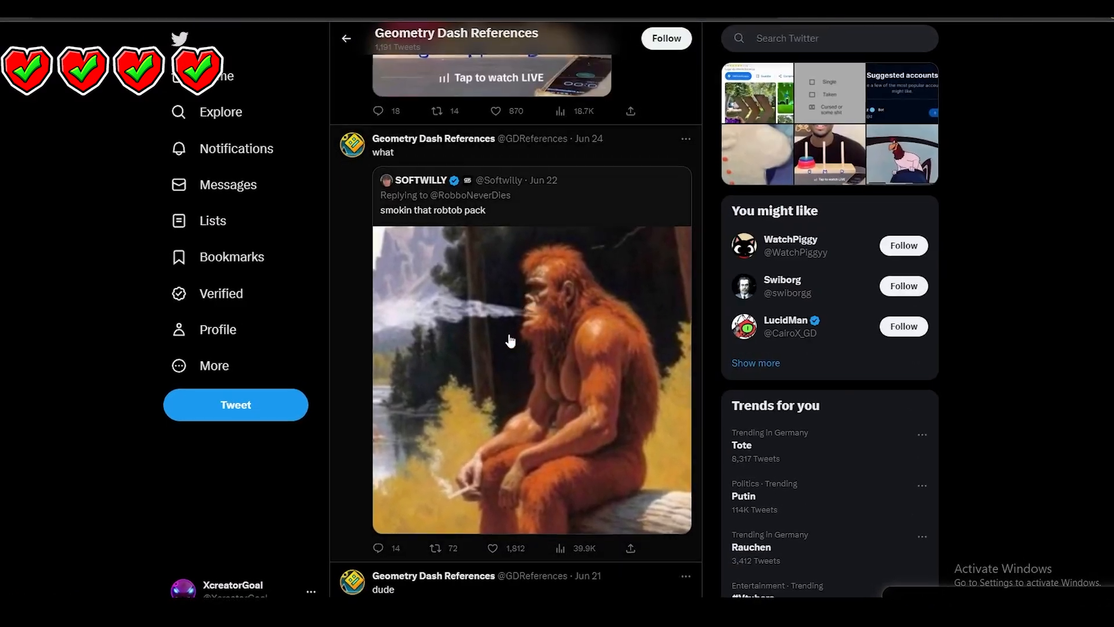
Step: Continue down the feed from the Jun 21 cartoon clip to the Jun 17 cat picture
scroll(down, 3)
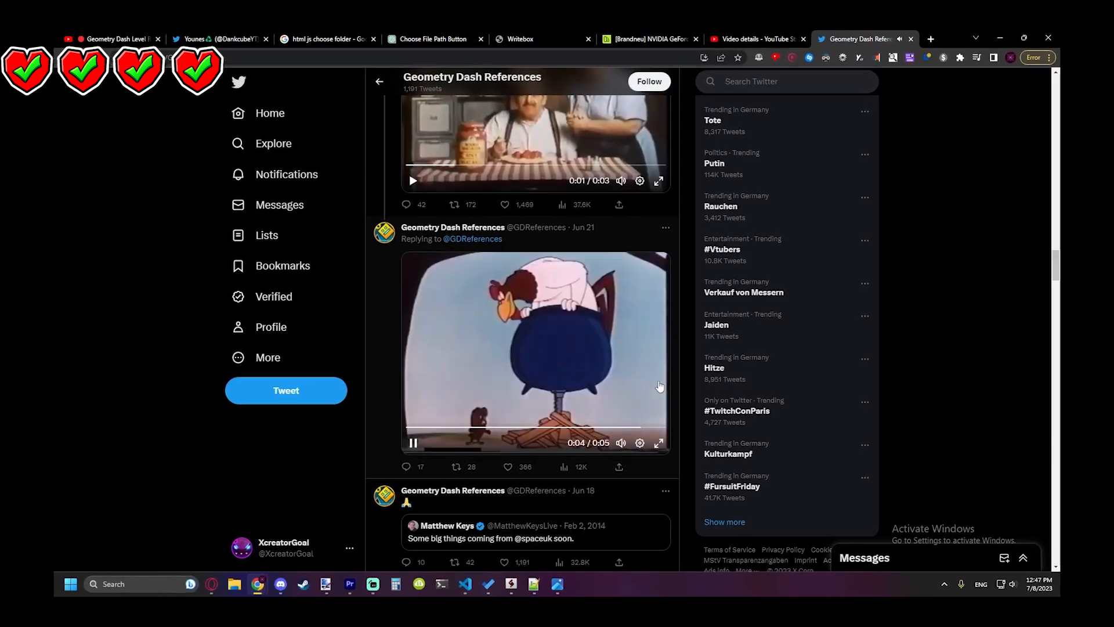
click(658, 180)
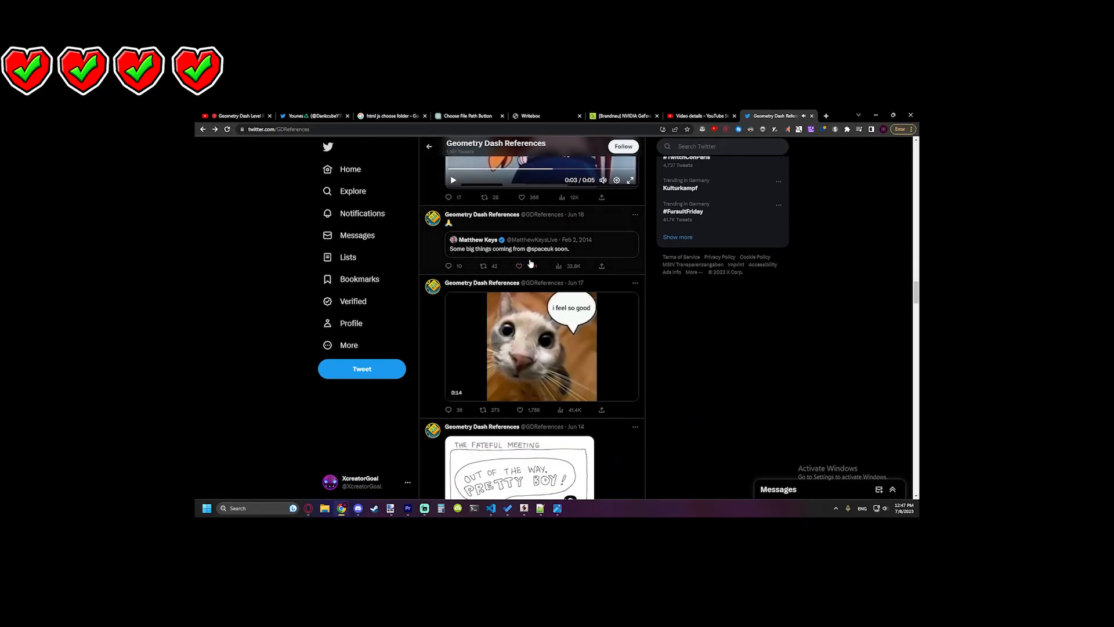
Step: View the Jun 14 Fateful Meeting comic full size and continue to the Jun 14 concert video
click(522, 248)
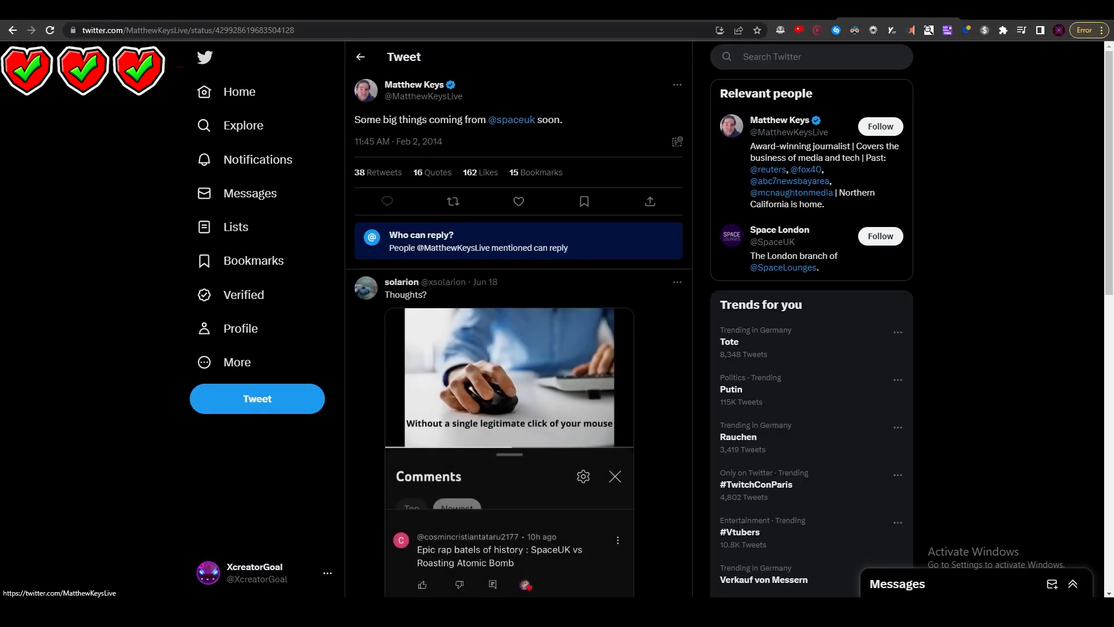
mouse_move(512, 120)
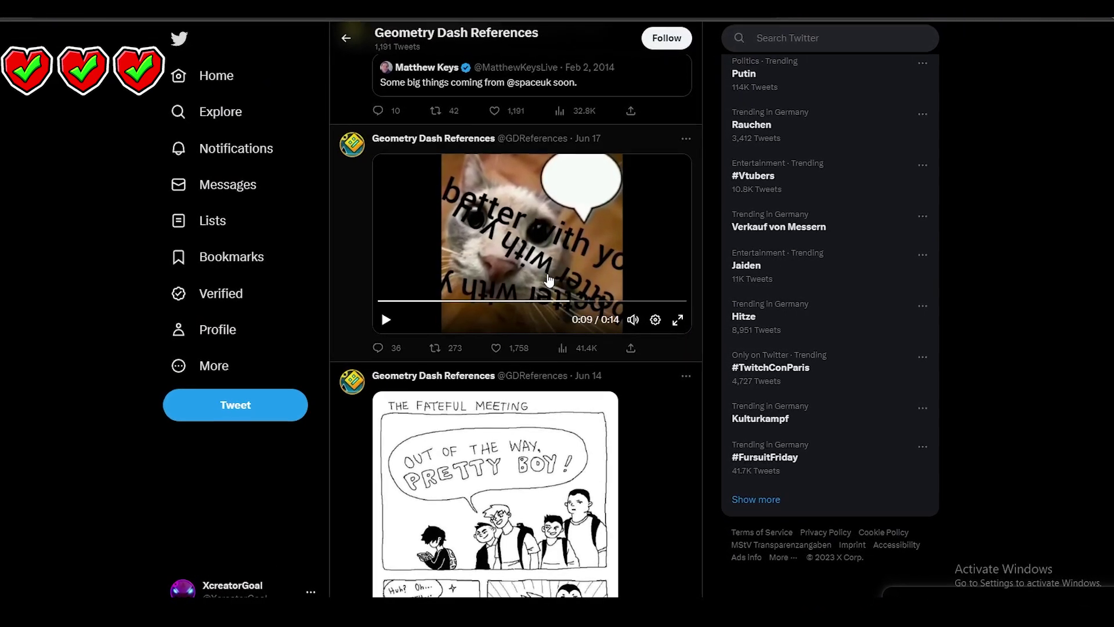
scroll(down, 3)
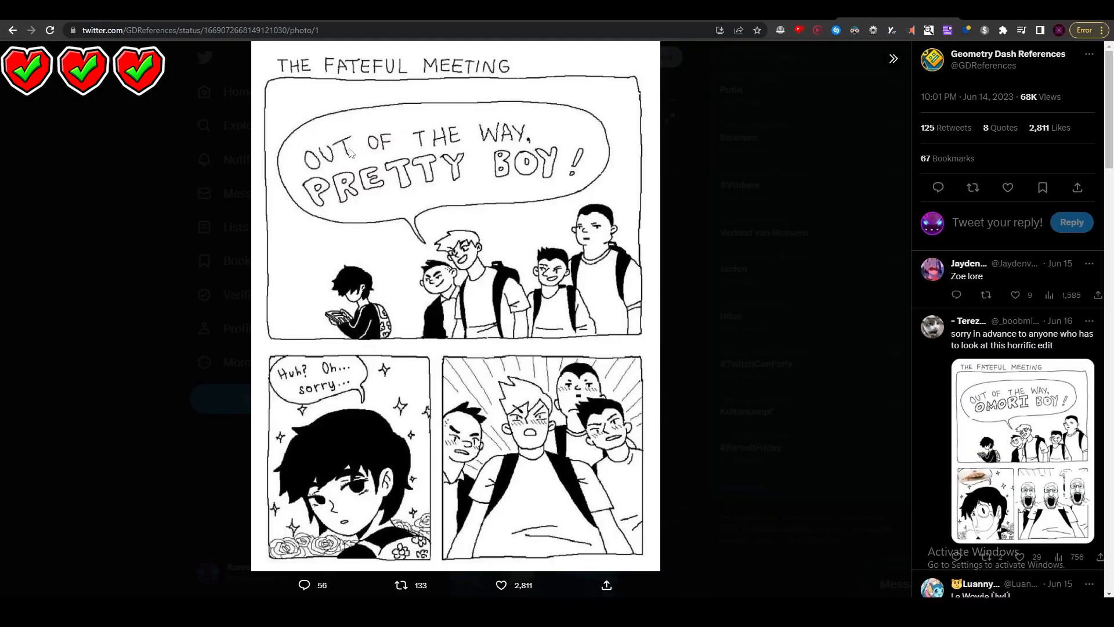
mouse_move(334, 386)
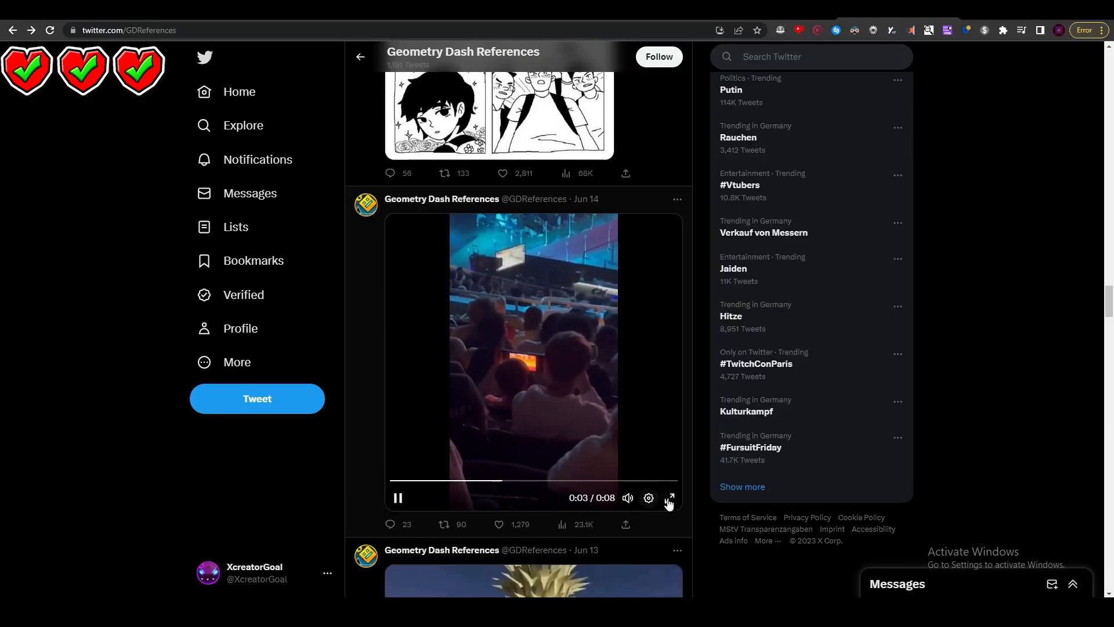
Step: Pause the Jun 14 concert video and bring the Jun 13 pineapple house post into view
click(668, 498)
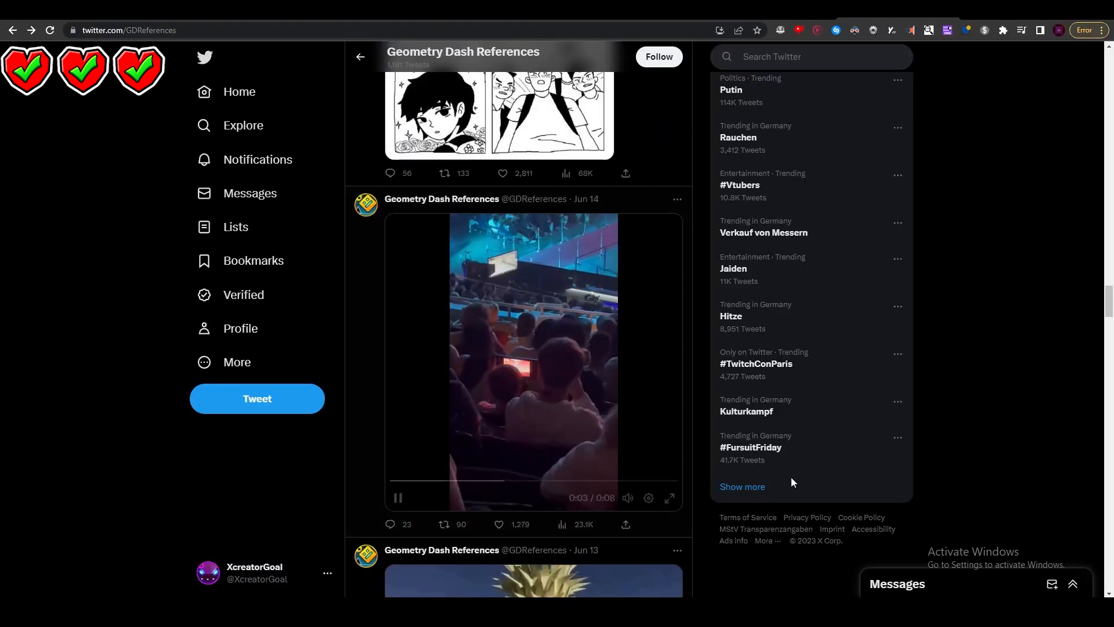
scroll(down, 3)
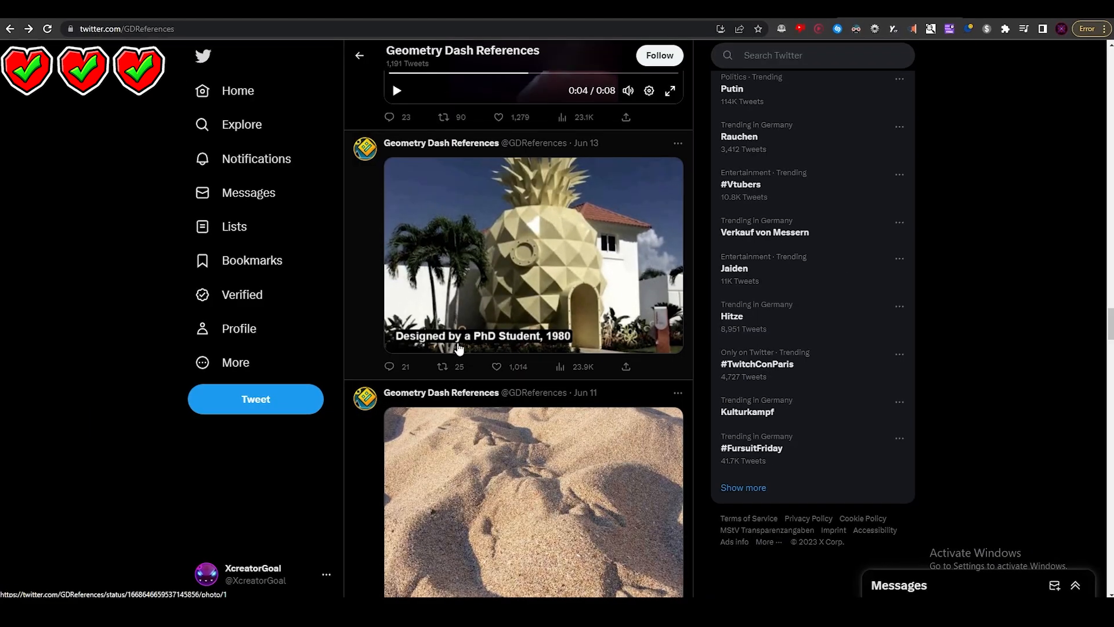
click(534, 254)
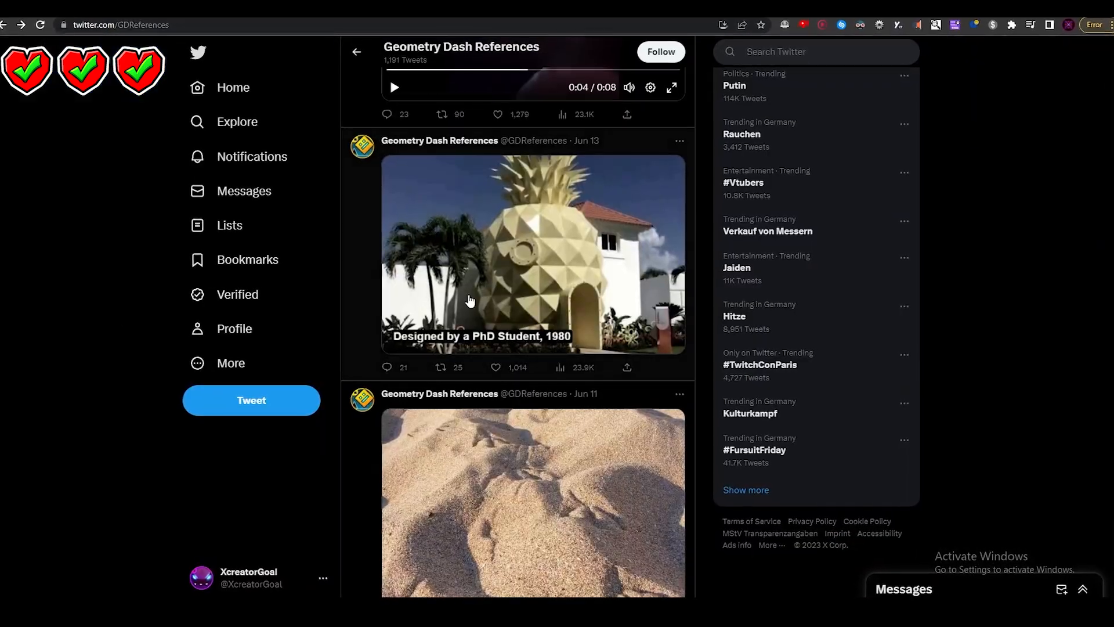
Step: View the Jun 11 sand photo full size with its replies
click(532, 503)
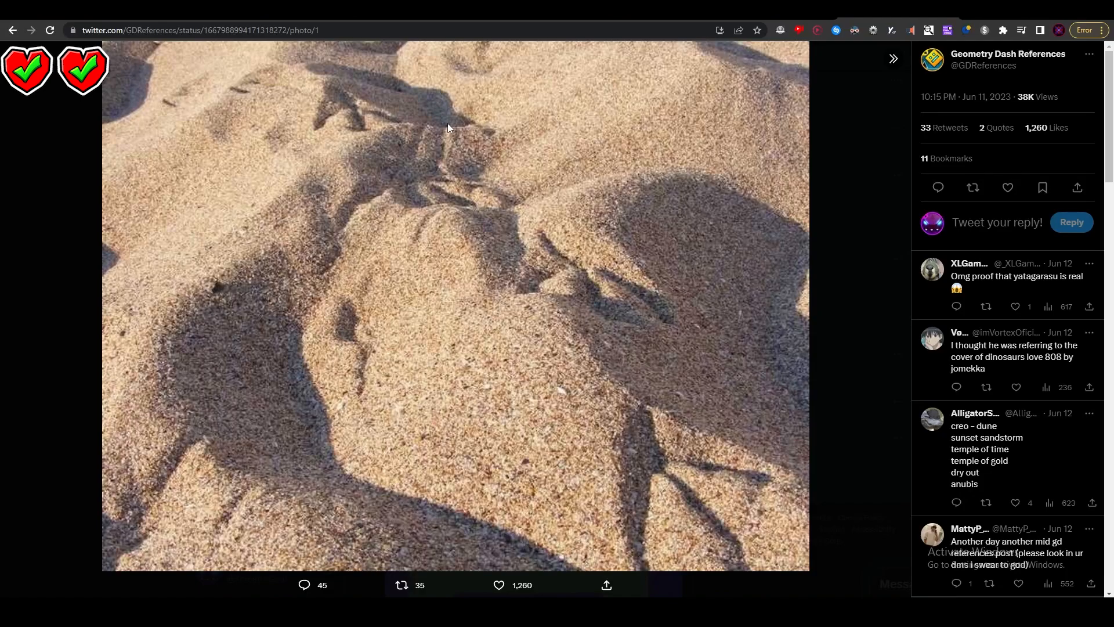
mouse_move(490, 151)
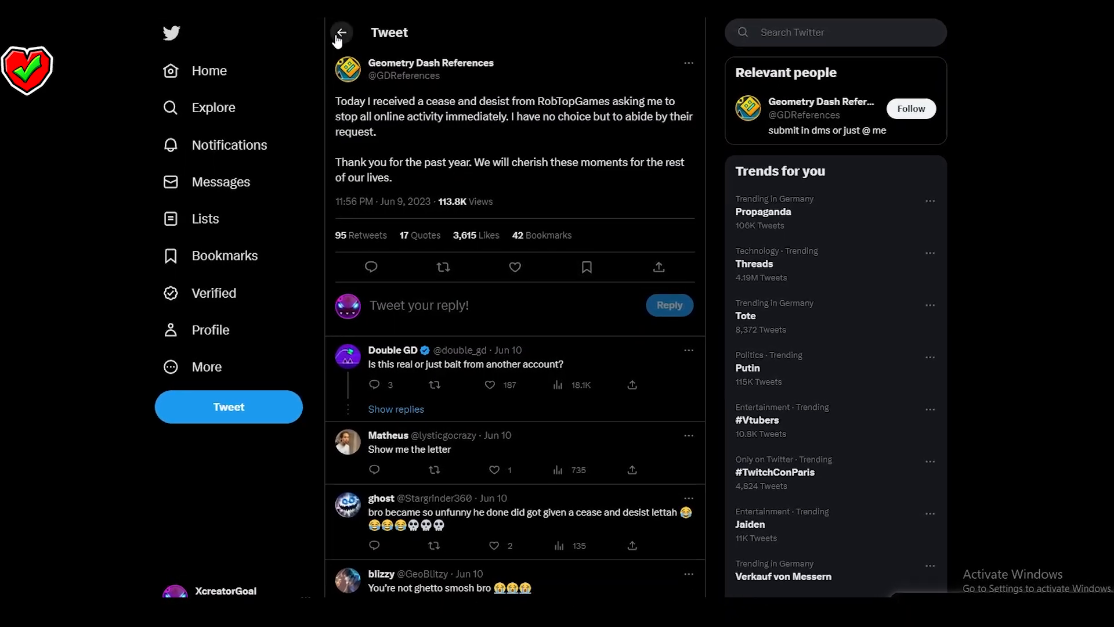
Step: Return to the profile feed, view the AOD mural photo full size and close it
click(341, 33)
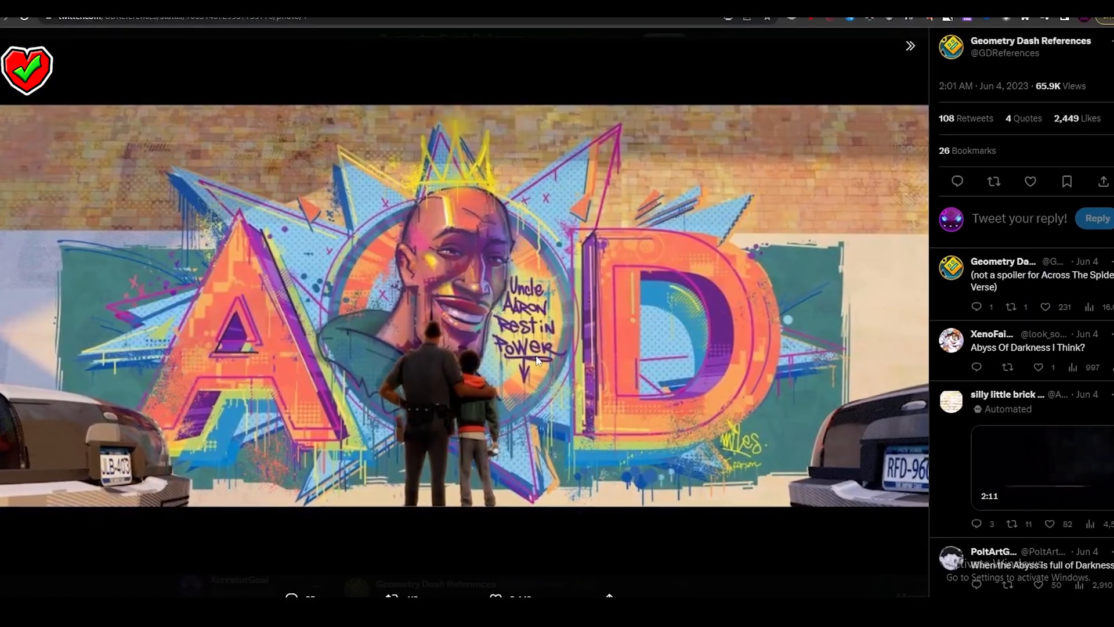
click(909, 46)
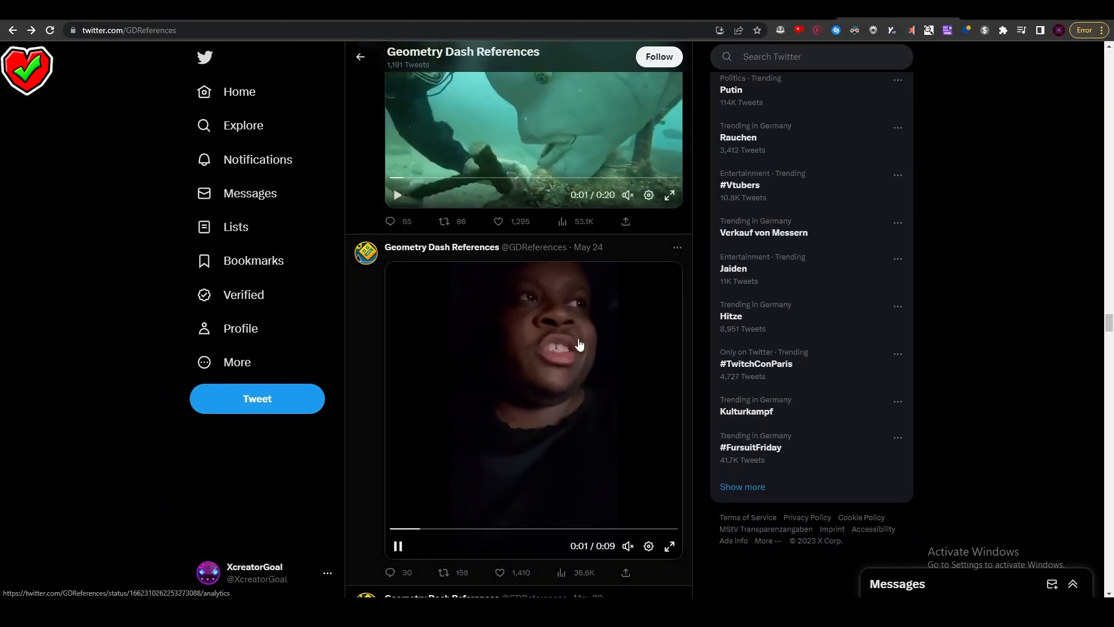
Step: Move further down the feed to the account's older photo posts
scroll(down, 3)
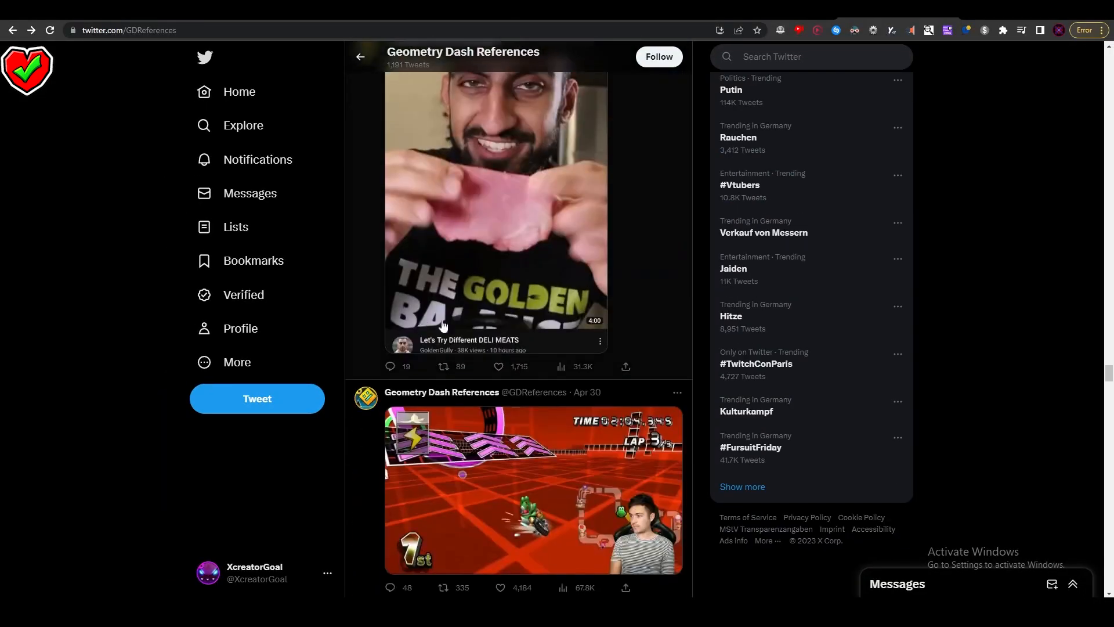
scroll(down, 3)
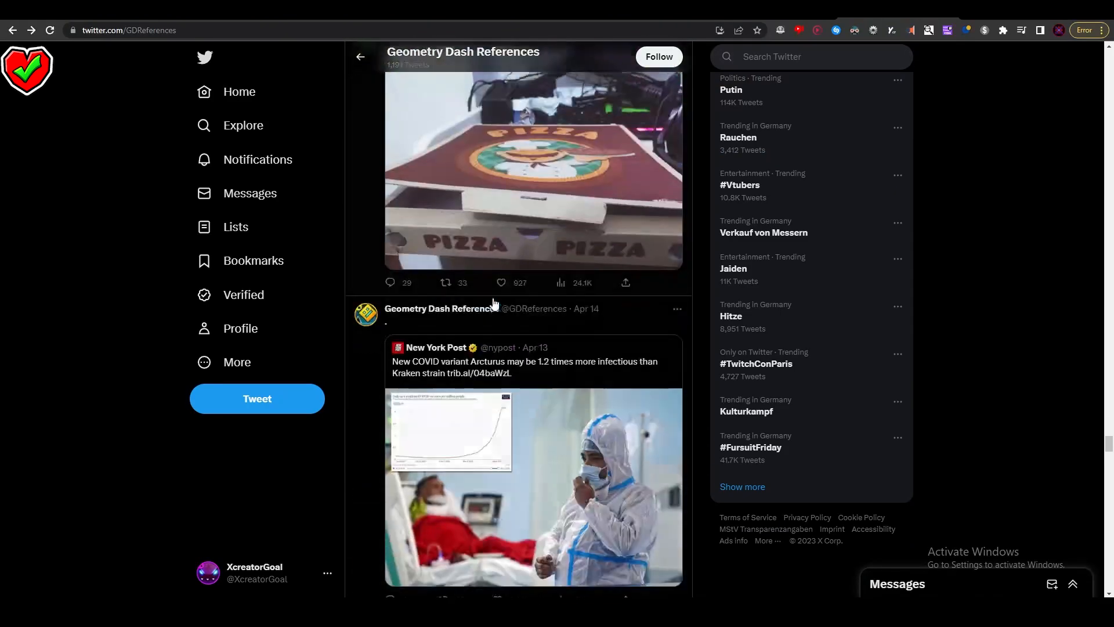
scroll(down, 3)
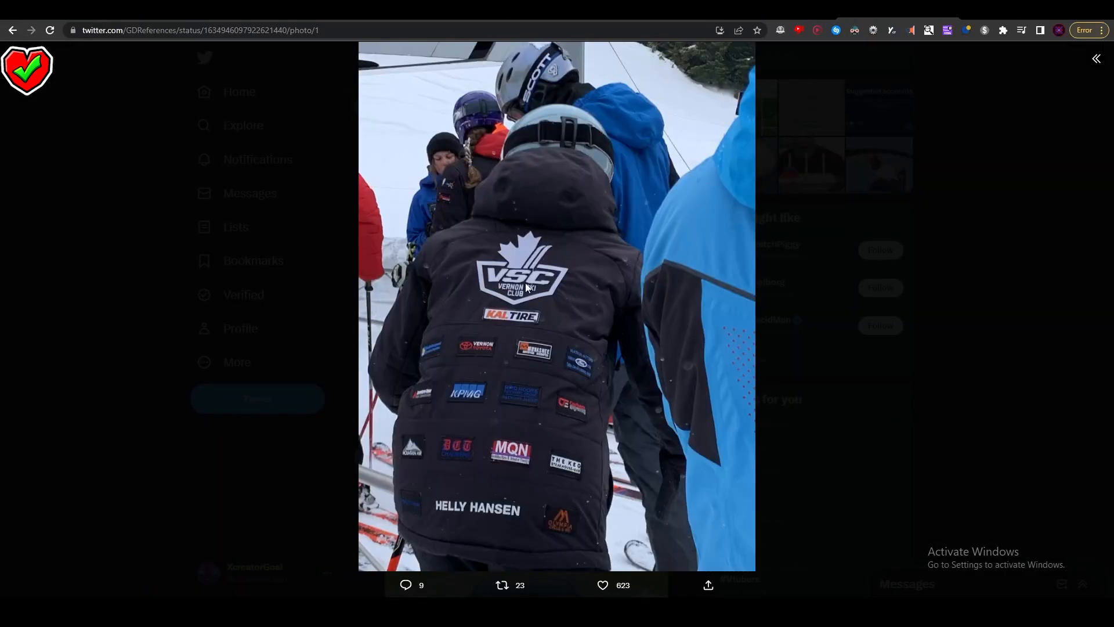
mouse_move(466, 528)
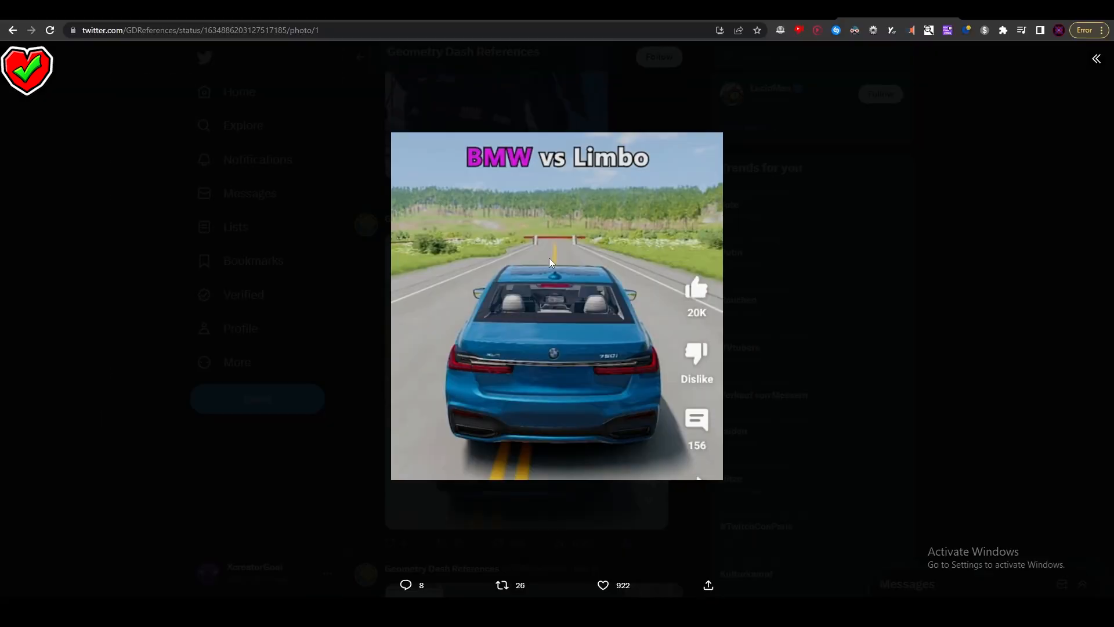
mouse_move(551, 272)
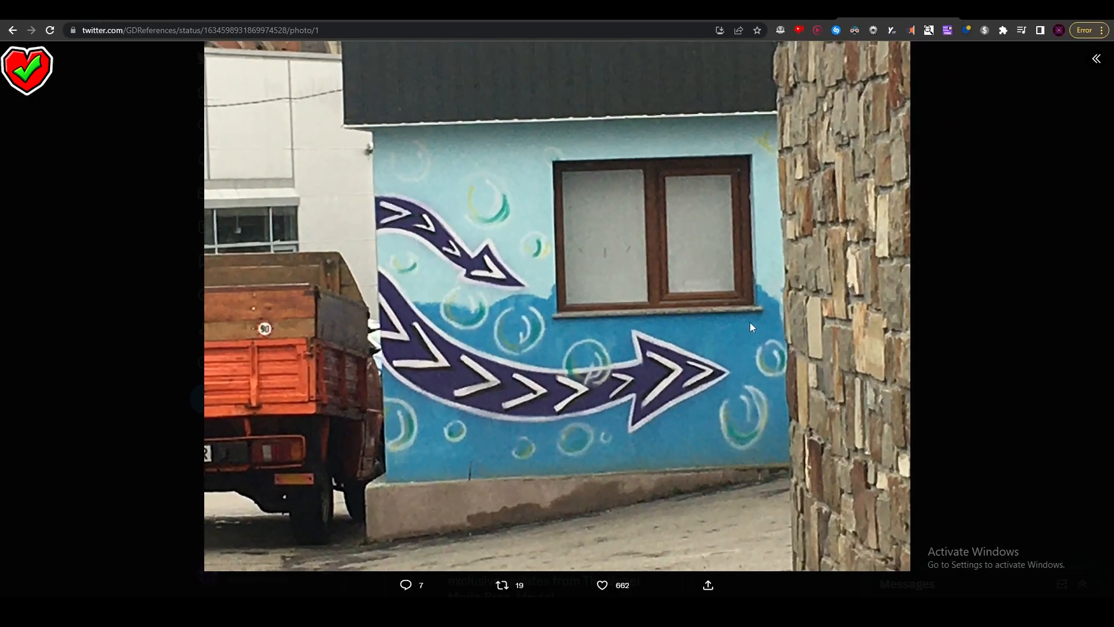
mouse_move(778, 312)
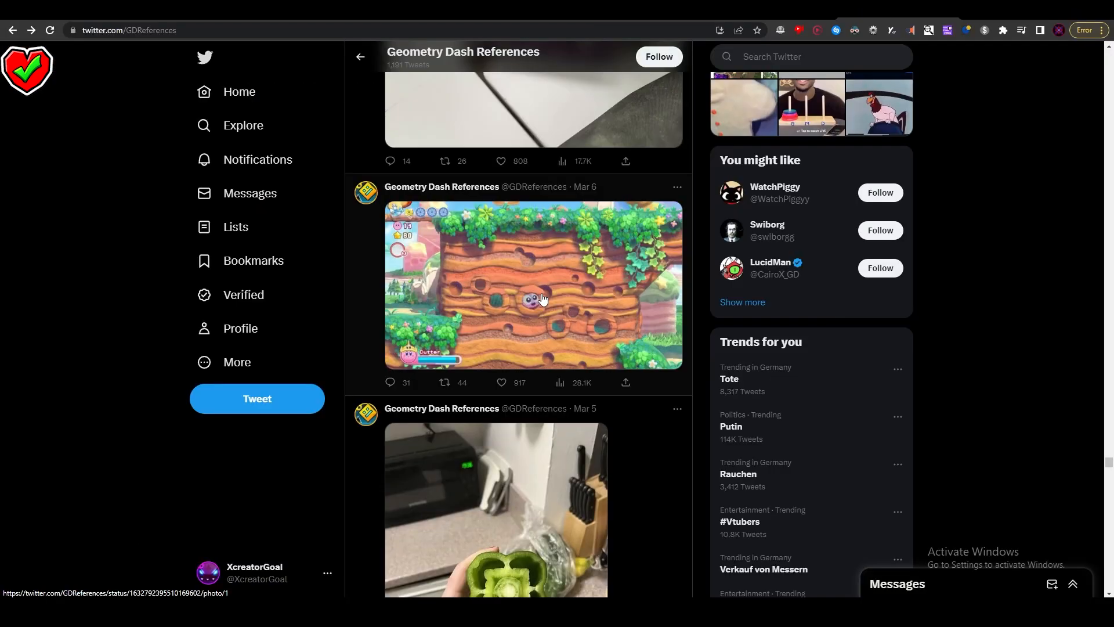
Step: View the Mar 6 Kirby level game screenshot full size
click(543, 299)
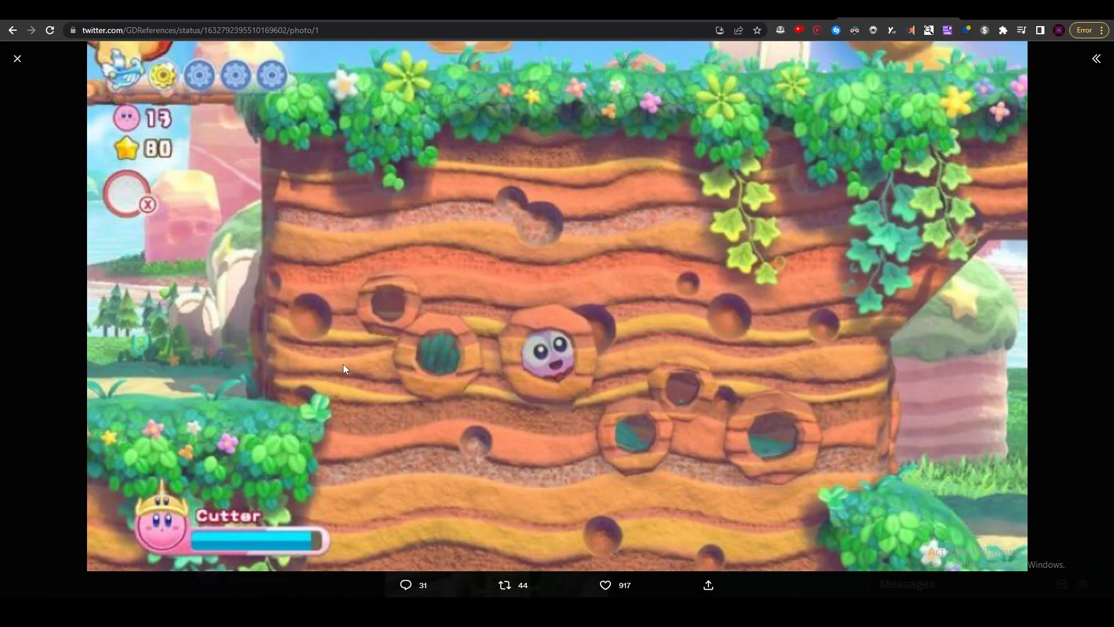
mouse_move(494, 262)
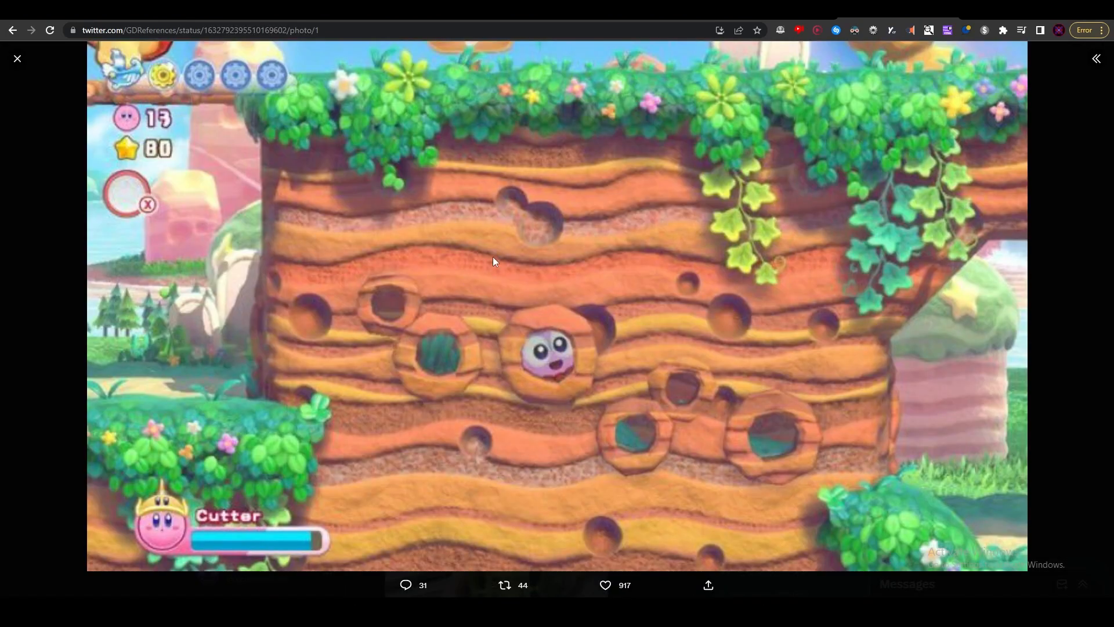